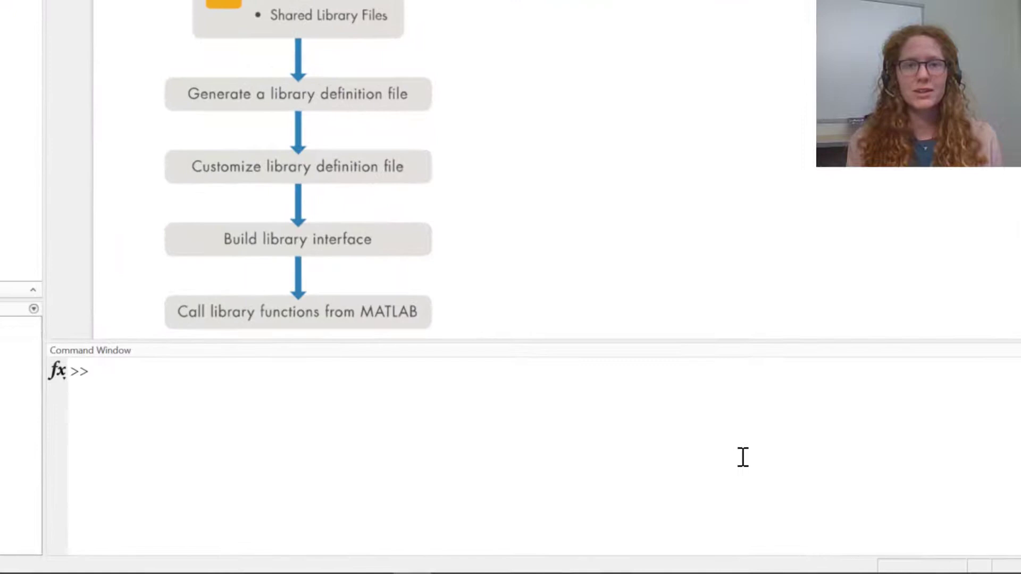
Enter the edlibAlign call on "hello" and "world!" with the default align config in the live script
text(result = clib.edlib.edlibAlign("hello", 5, "world!", 6, clib.edlib.edlibDefaultAlignConfig()))
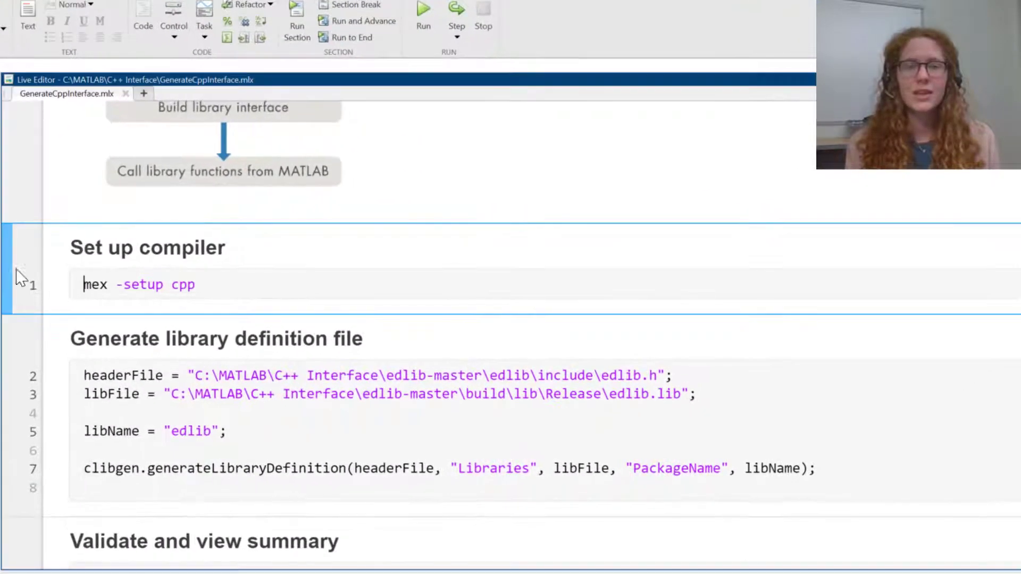
Run mex -setup cpp, confirming Microsoft Visual C++ 2019 is configured for C++ compilation
click(423, 16)
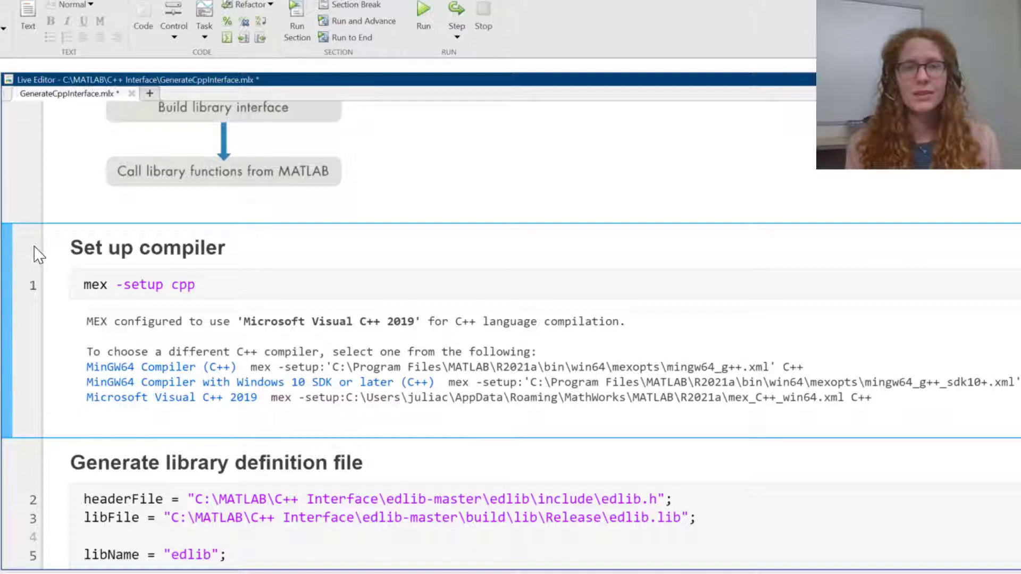
scroll(down, 3)
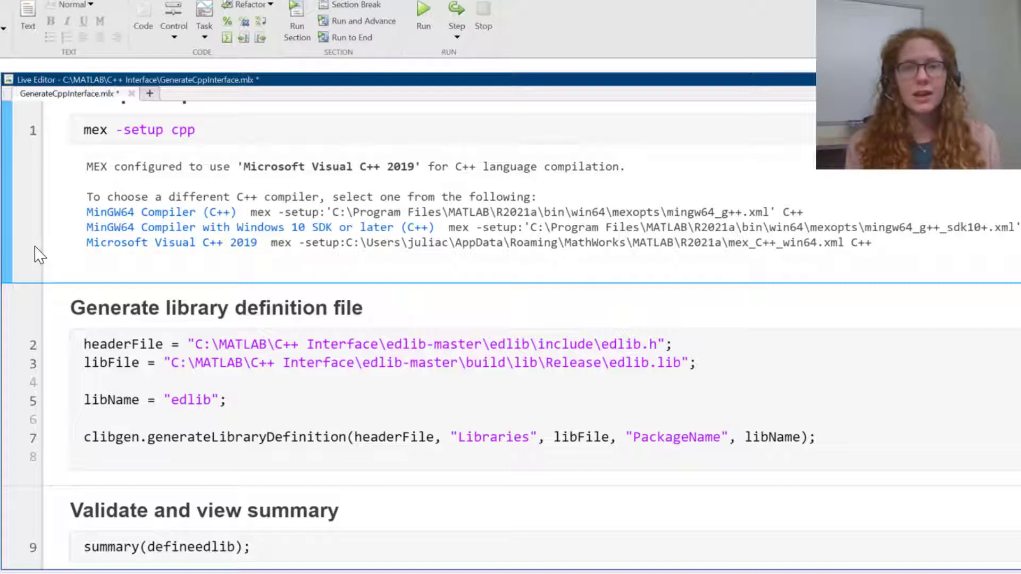
Run clibgen.generateLibraryDefinition to produce defineedlib.mlx and edlibData.xml with 32 supported constructs
click(85, 130)
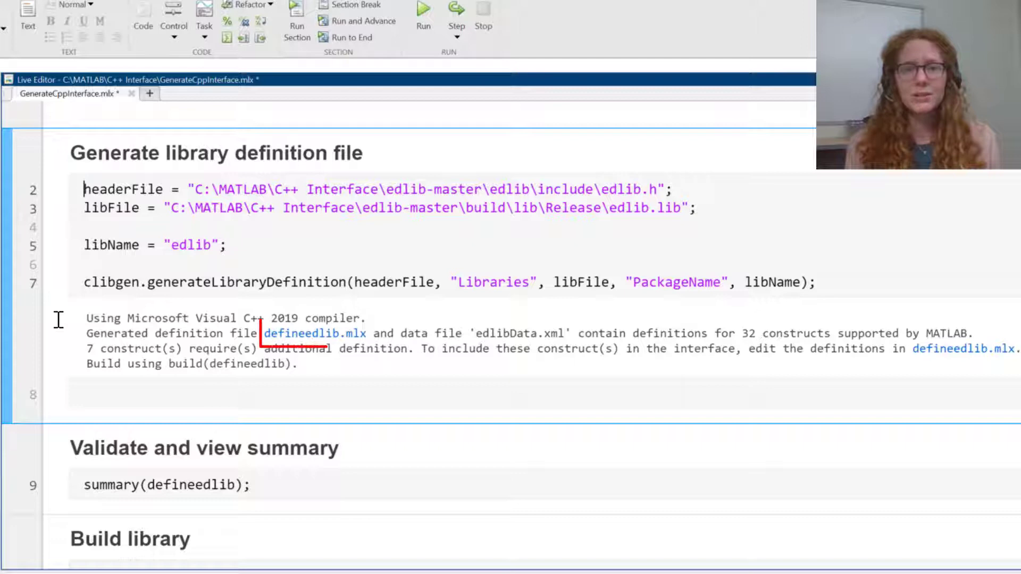
mouse_move(287, 335)
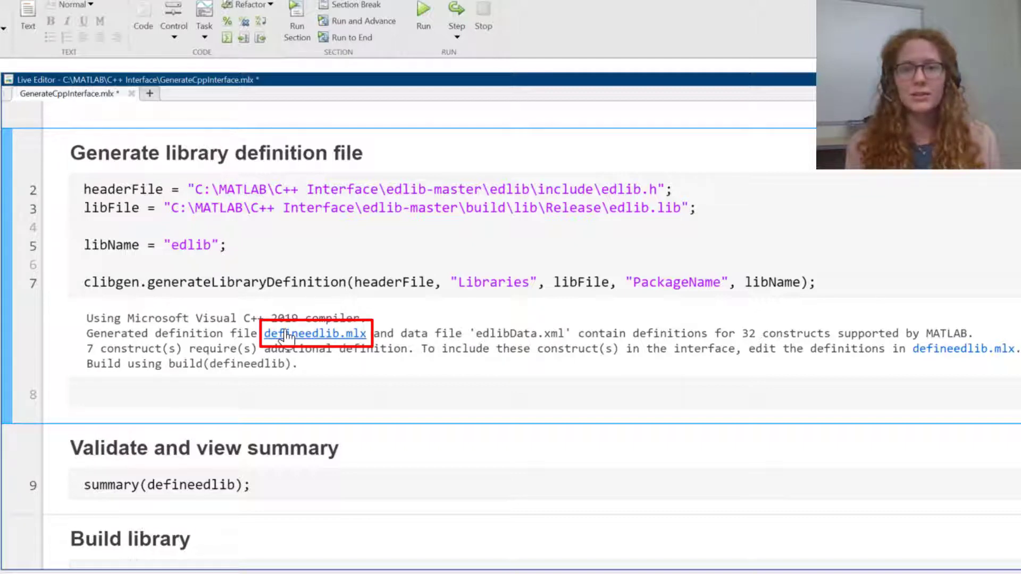
Show the commented-out edlibAlign function definition inside the generated defineedlib.mlx file
click(317, 333)
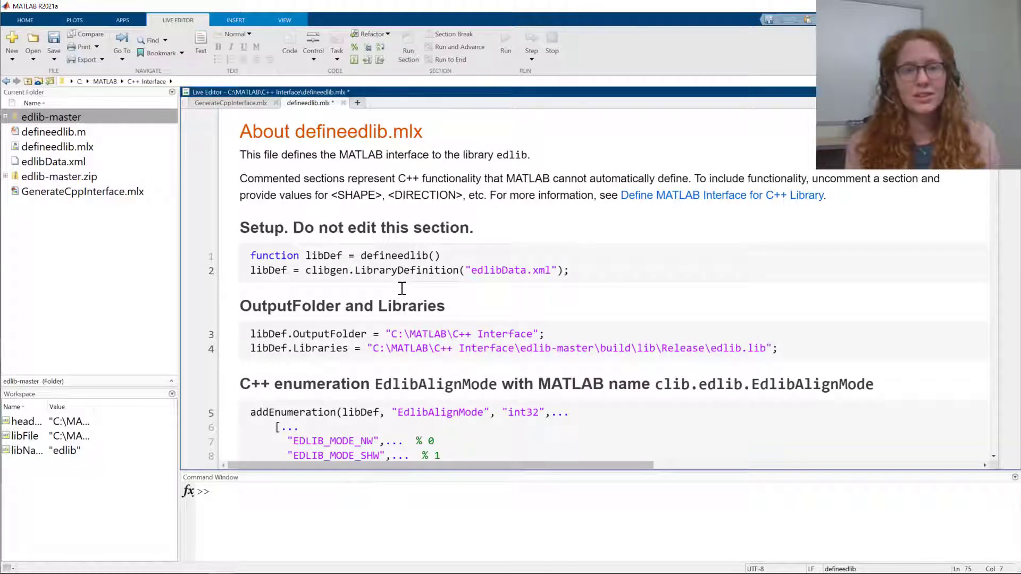
scroll(down, 3)
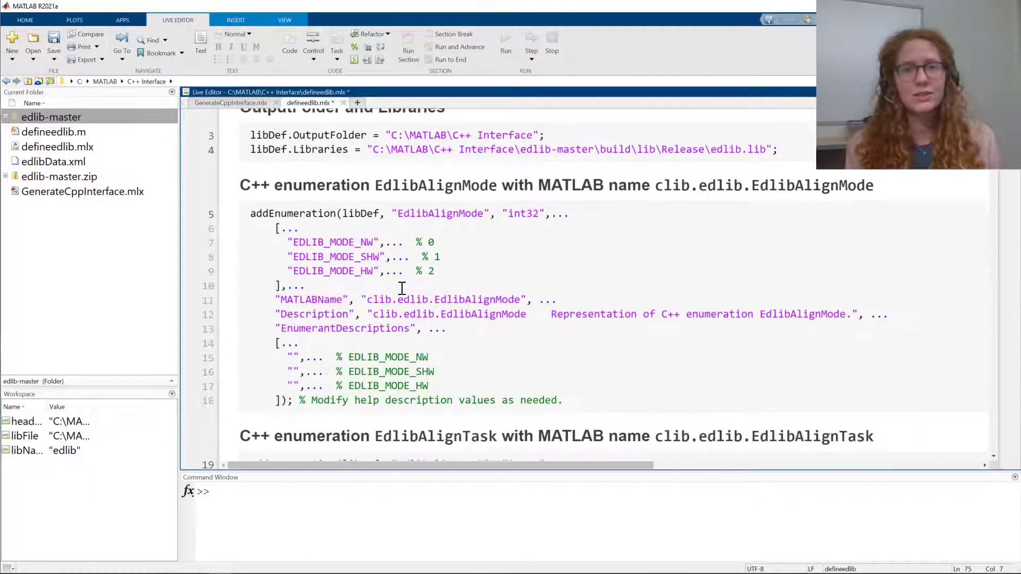
scroll(down, 3)
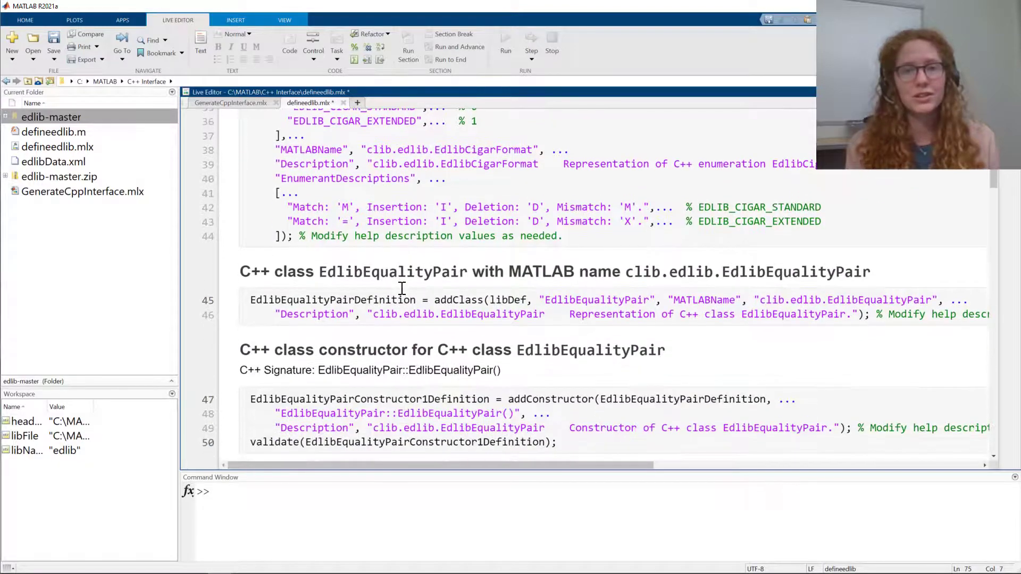
scroll(down, 3)
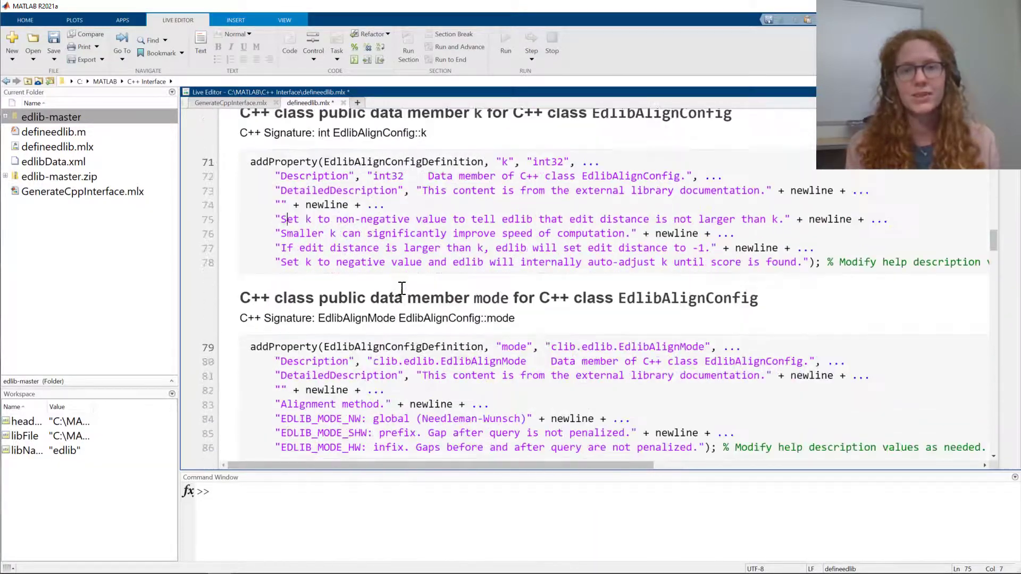
scroll(down, 3)
text(edlibAlign)
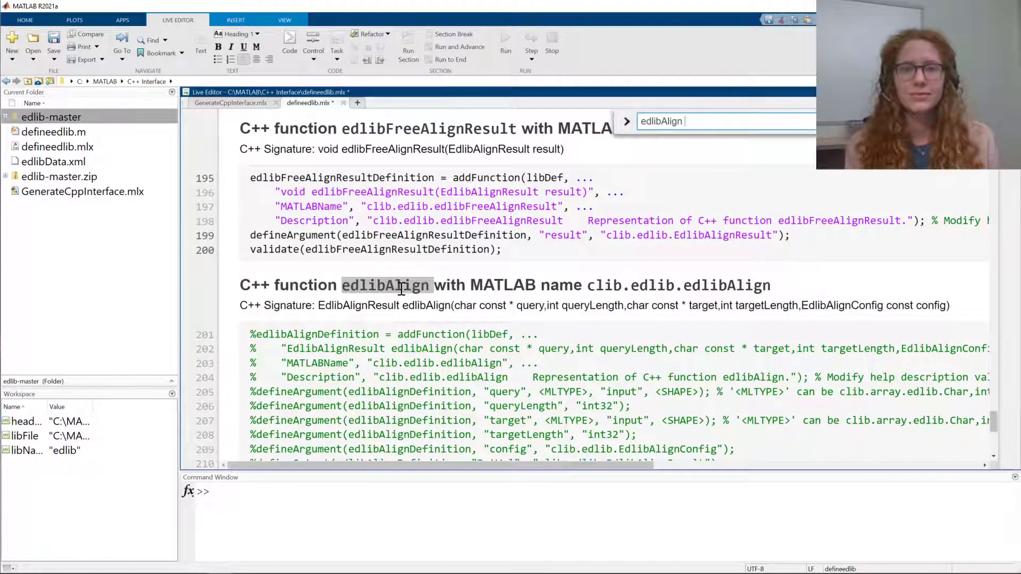
Uncomment the edlibAlign definition with query and target as nullTerminated string inputs, then return to GenerateCppInterface
scroll(down, 3)
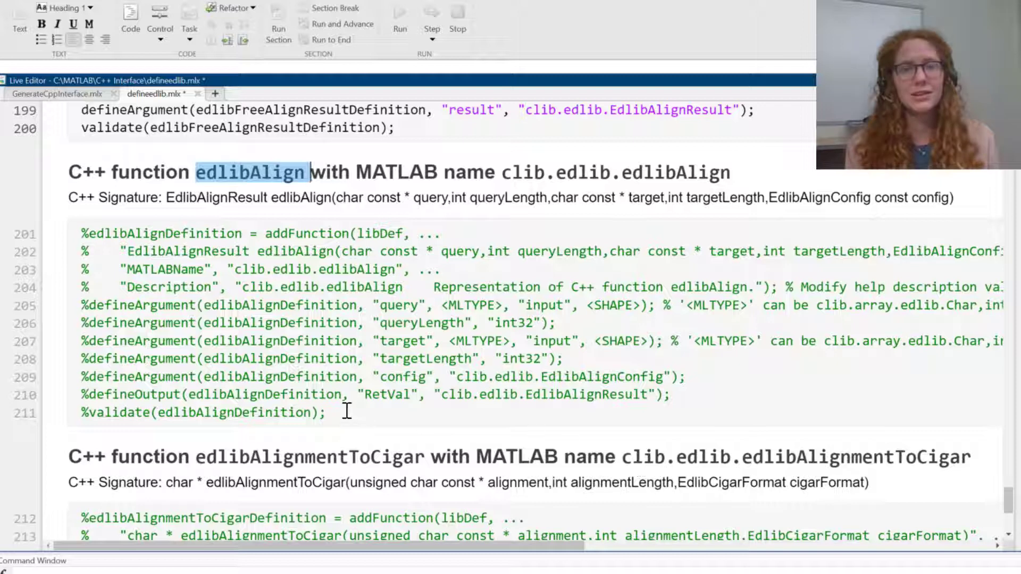
drag(80, 233, 326, 413)
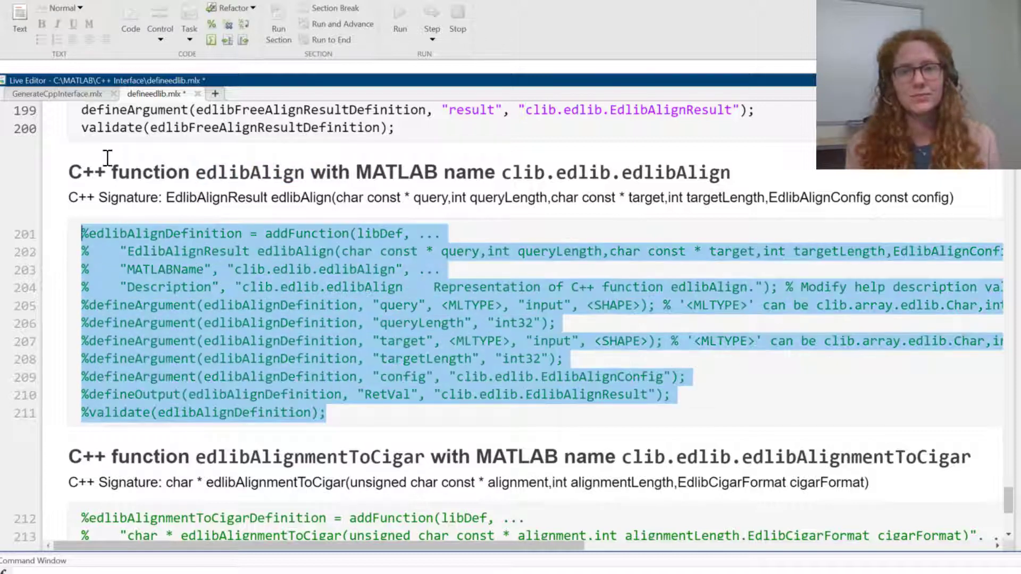
click(225, 25)
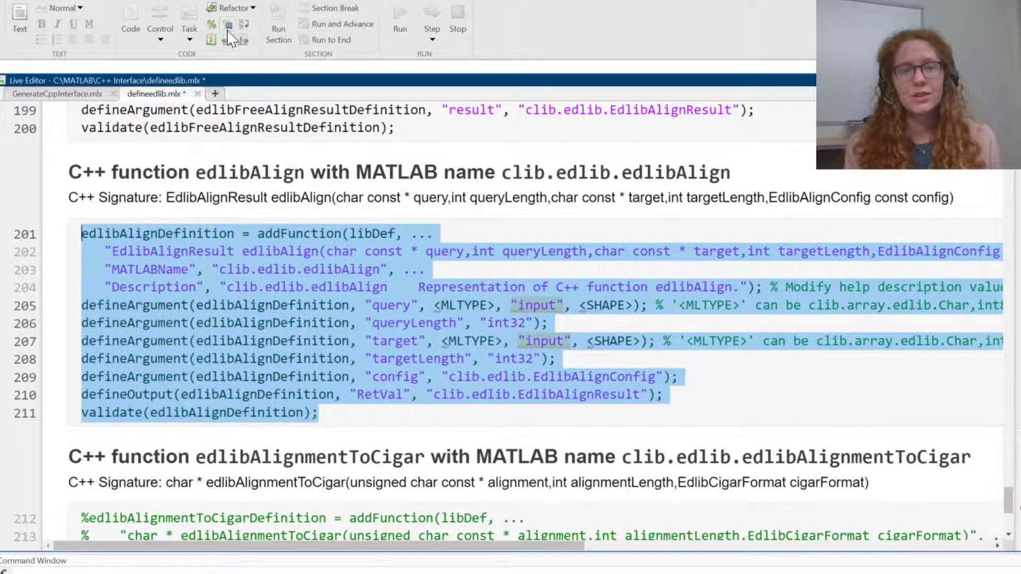
click(362, 420)
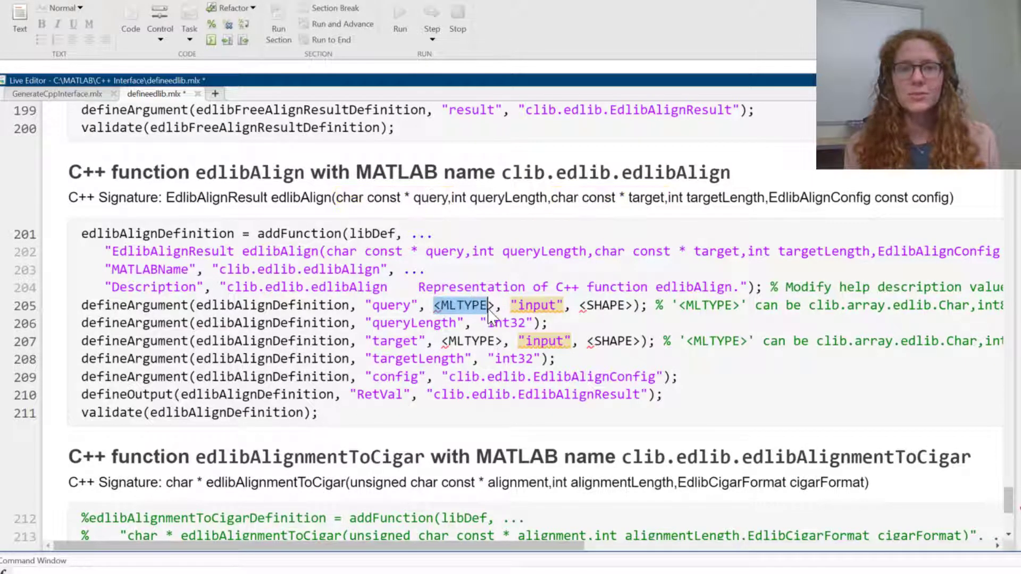
text(string")
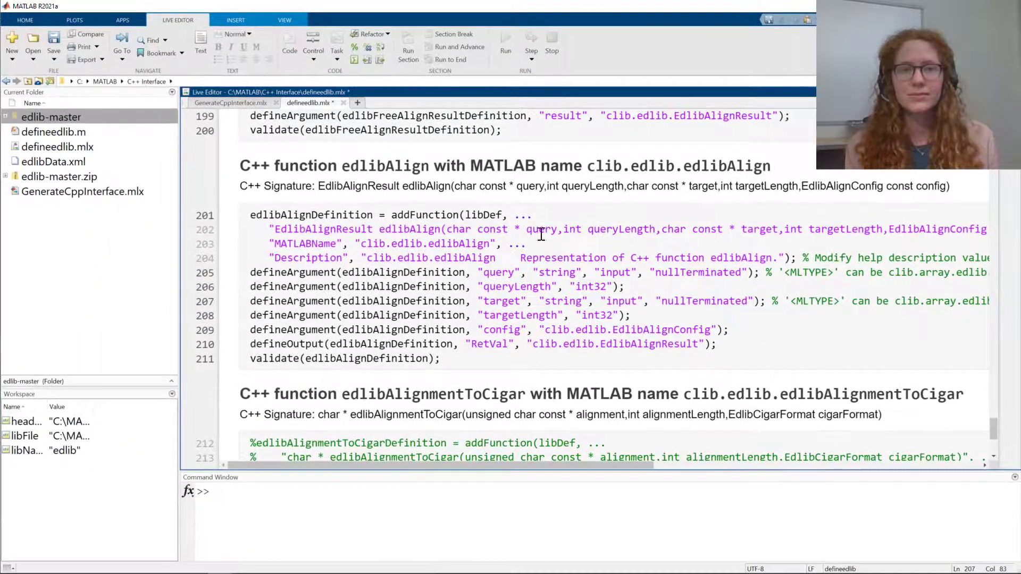
click(230, 103)
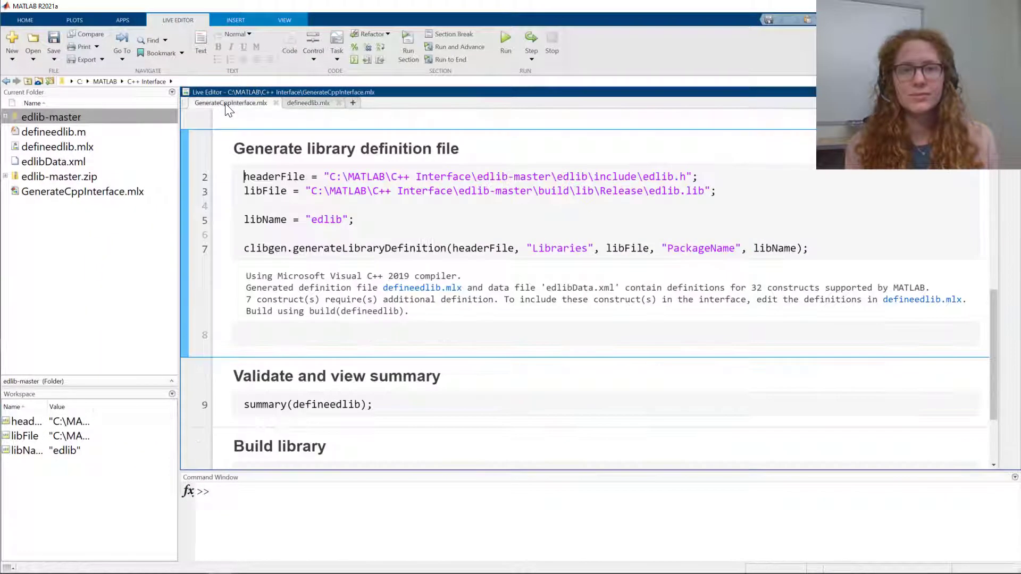
Run summary(defineedlib) listing the edlib classes, functions including edlibAlign with string arguments, and enumerations
scroll(down, 3)
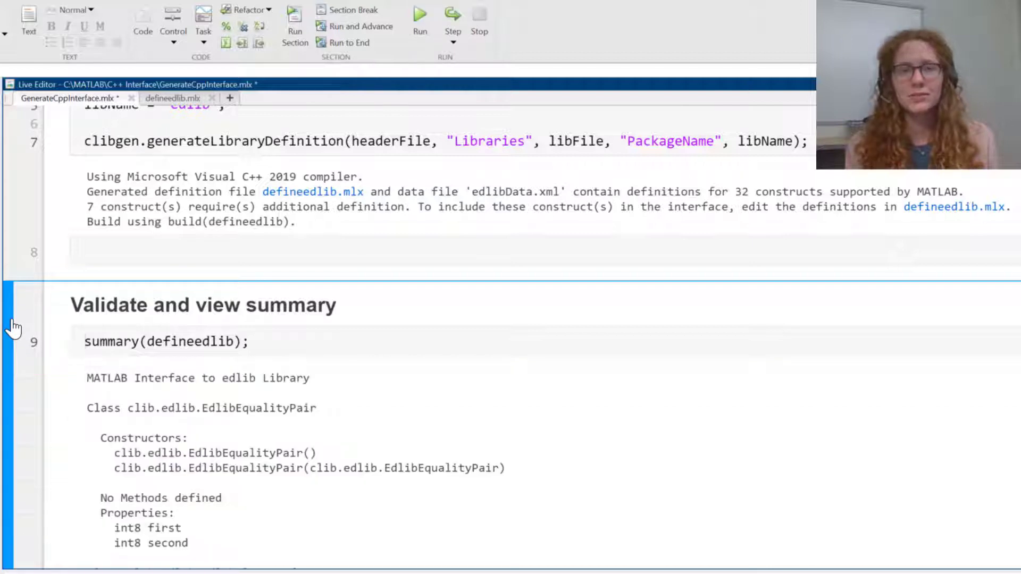
scroll(down, 3)
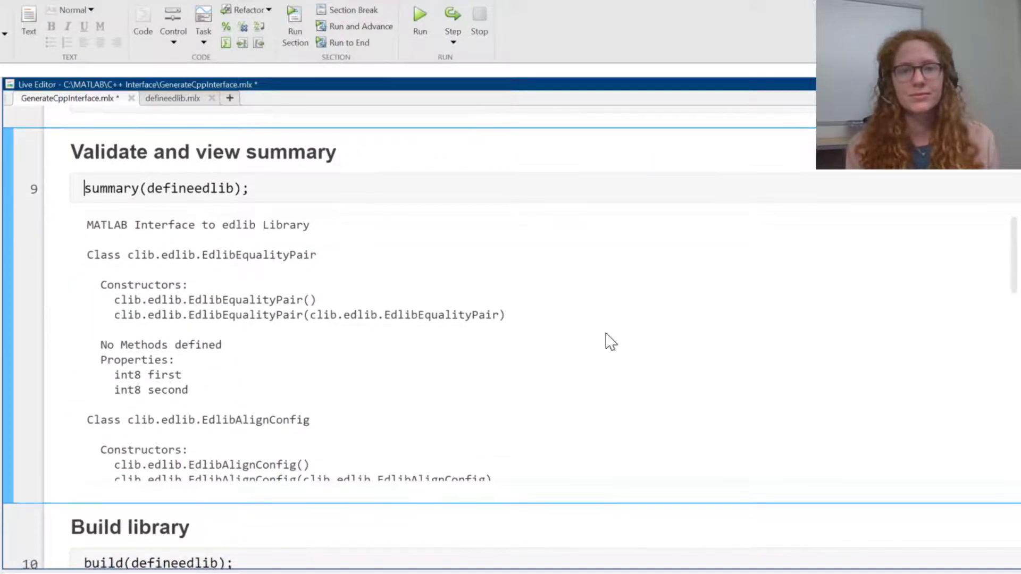
scroll(down, 3)
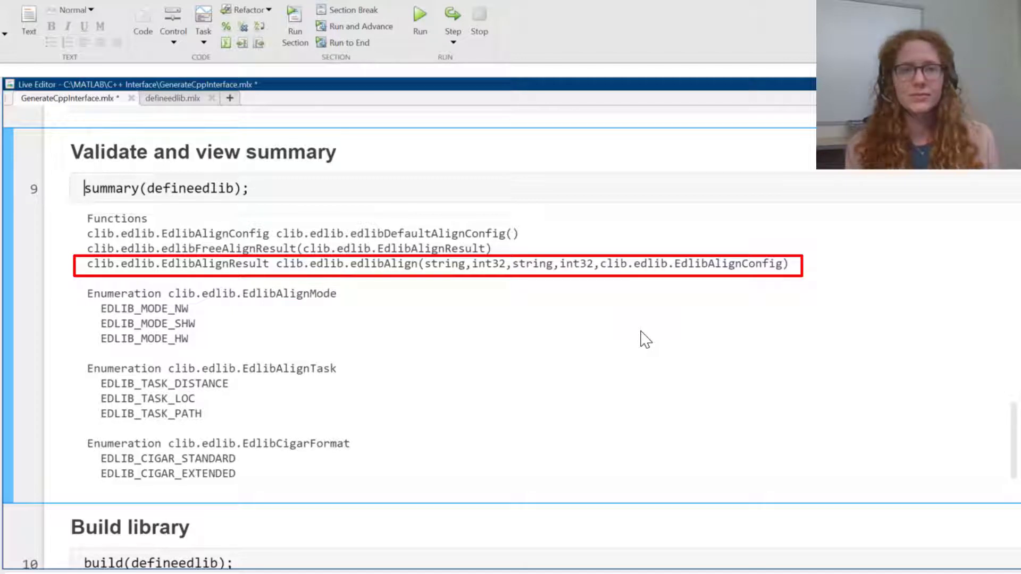
scroll(down, 3)
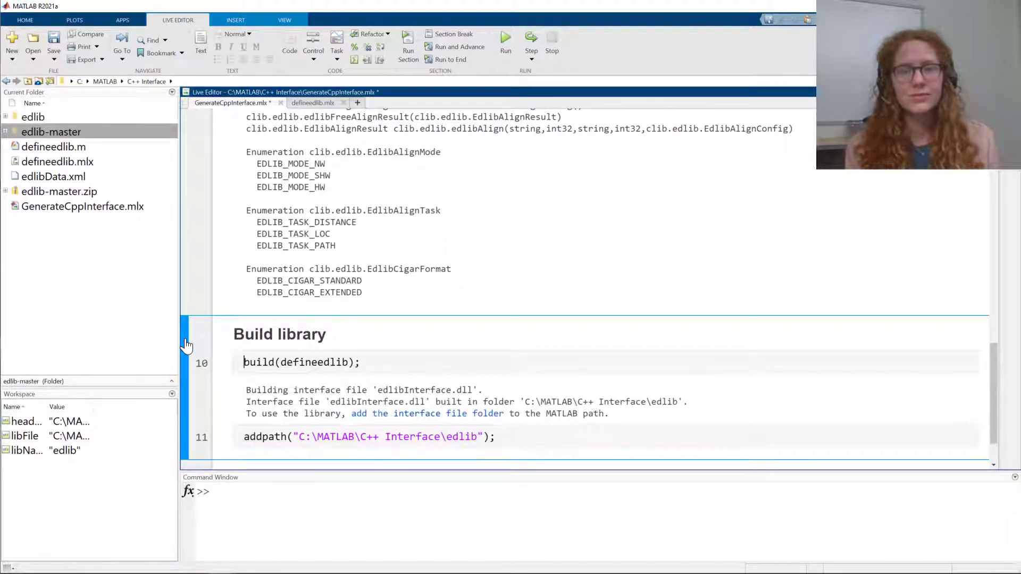
Run build(defineedlib) and expand the new edlib folder containing edlibInterface.dll
scroll(down, 3)
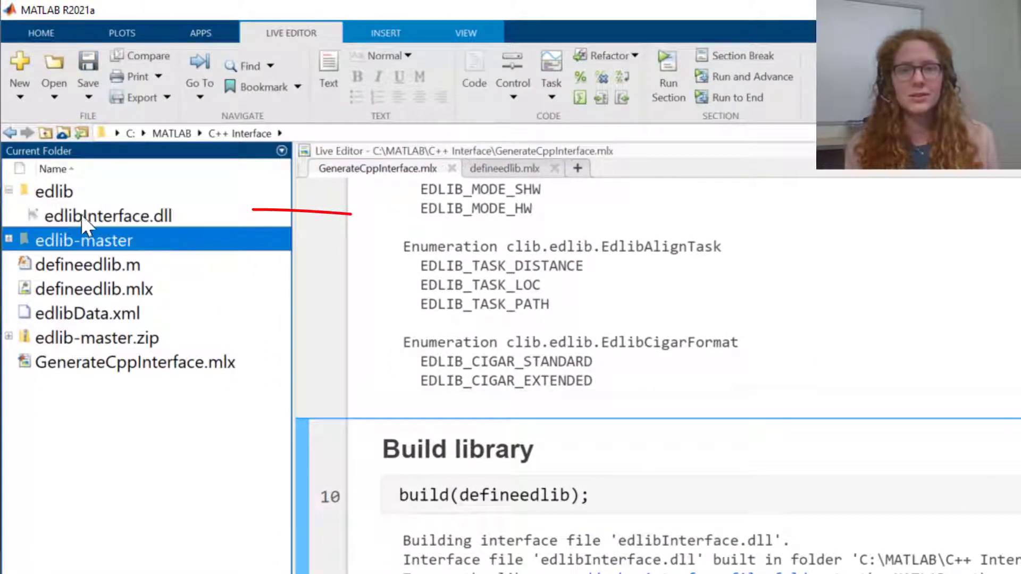
click(109, 216)
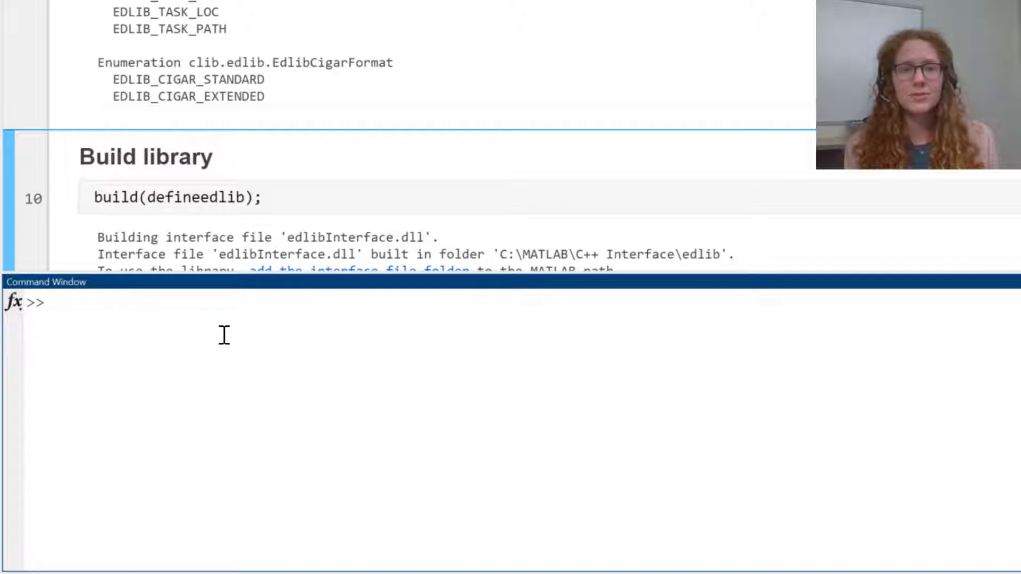
Call clib.edlib.edlibAlign("hello", 5, "world!", 6, edlibDefaultAlignConfig()) returning an EdlibAlignResult with editDistance 5
text(clib.)
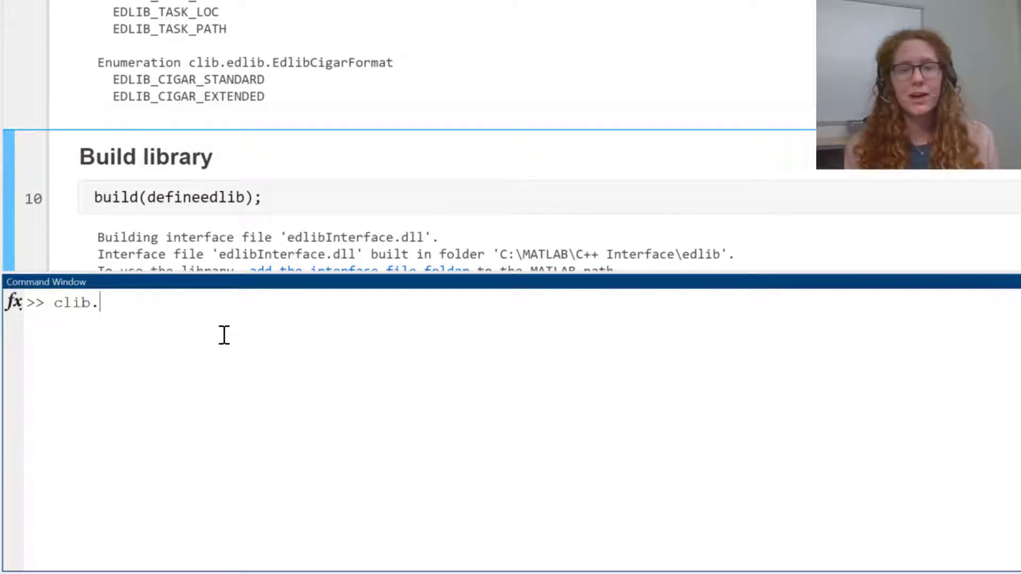
text(edlib.)
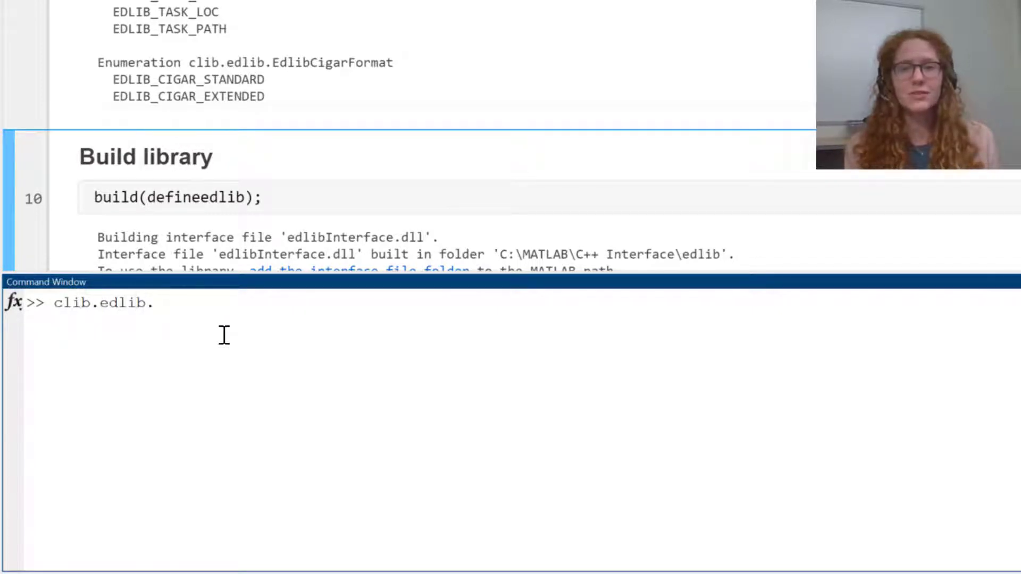
text(edlib)
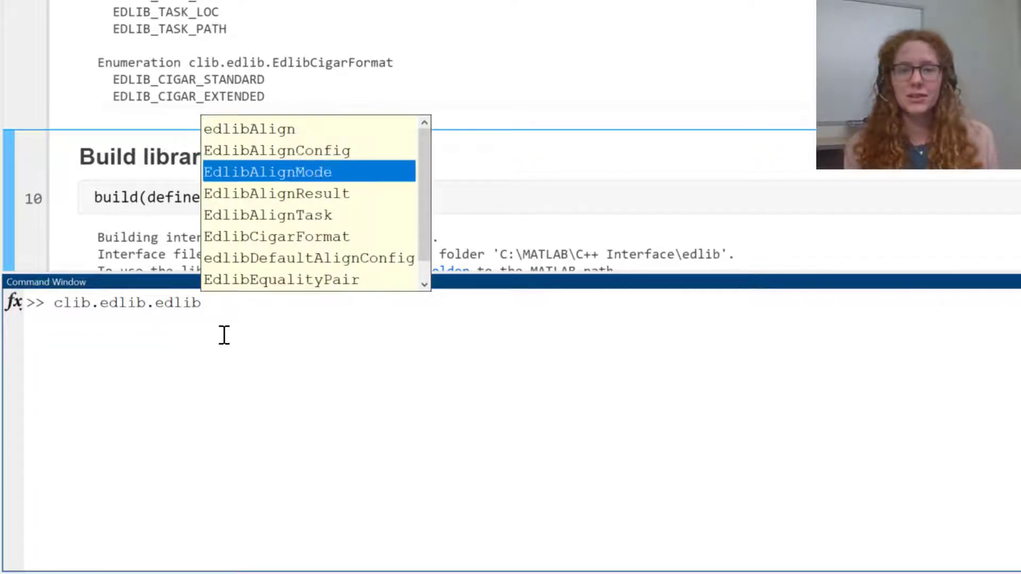
key(Down)
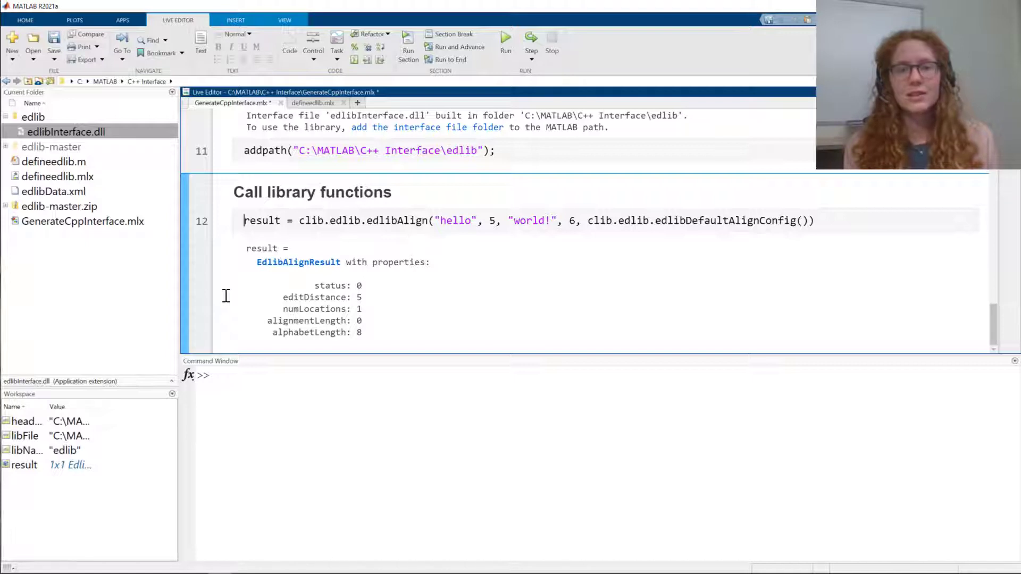
click(62, 132)
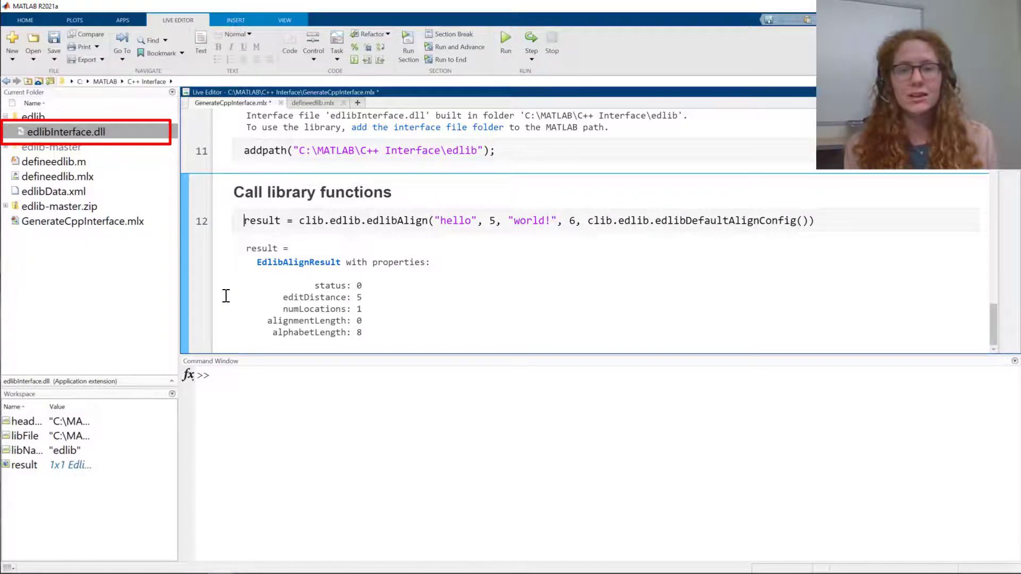